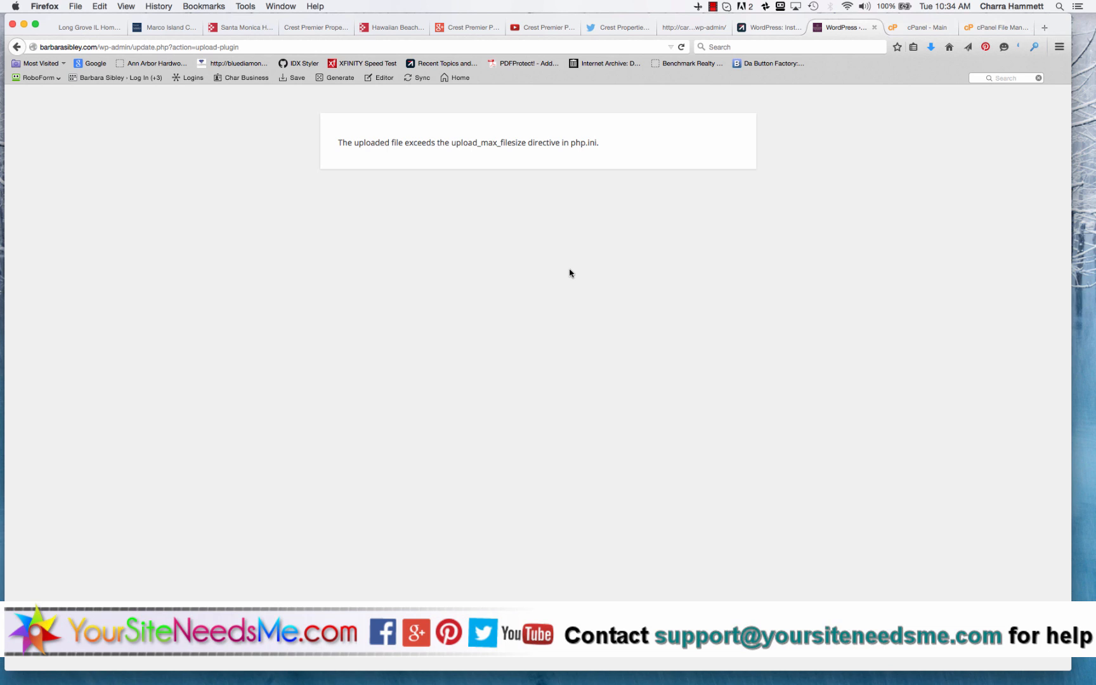
pyautogui.moveTo(353, 163)
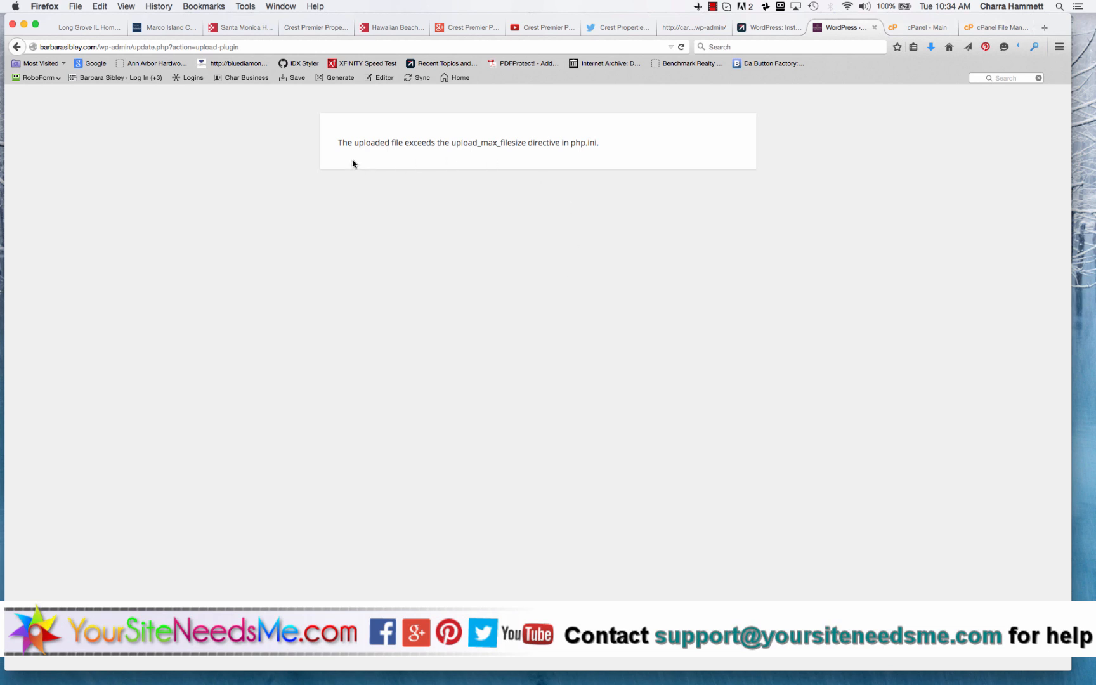
pyautogui.moveTo(529, 152)
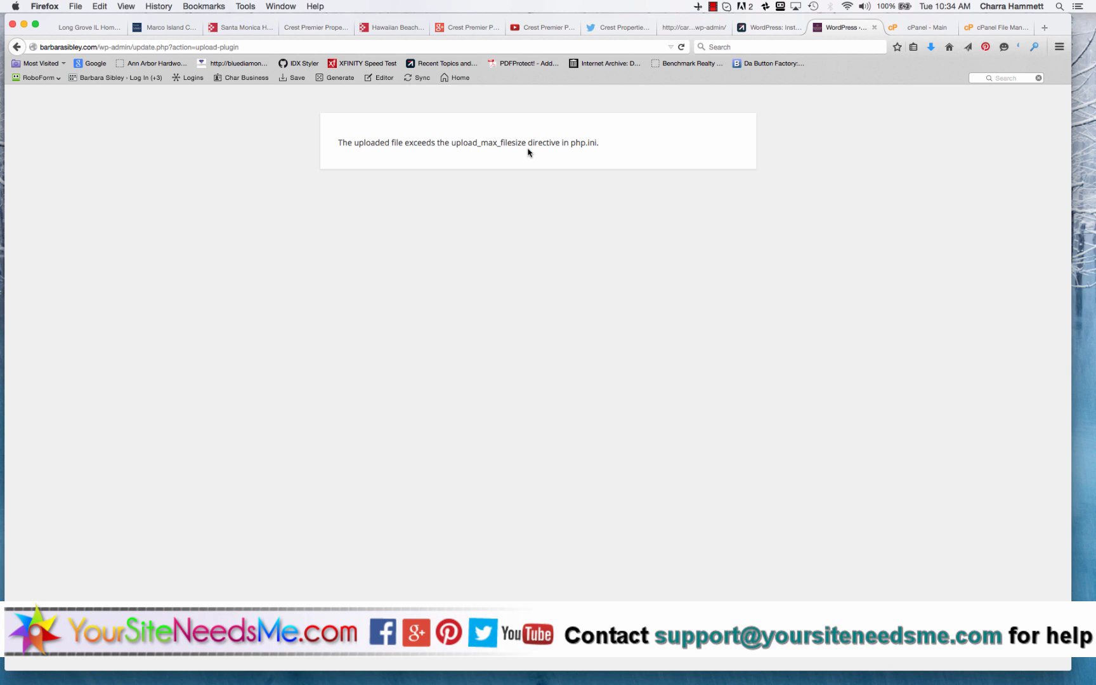
pyautogui.moveTo(940, 36)
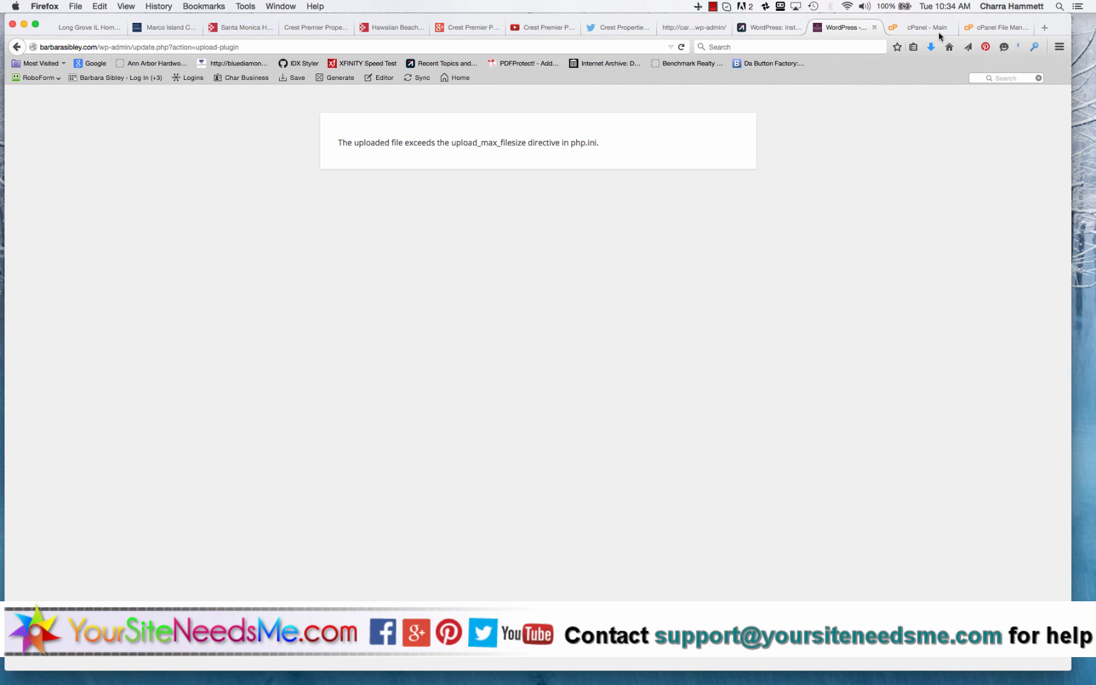
# Step: Browse cPanel File Manager into the WordPress wp-content/plugins folder
pyautogui.click(920, 26)
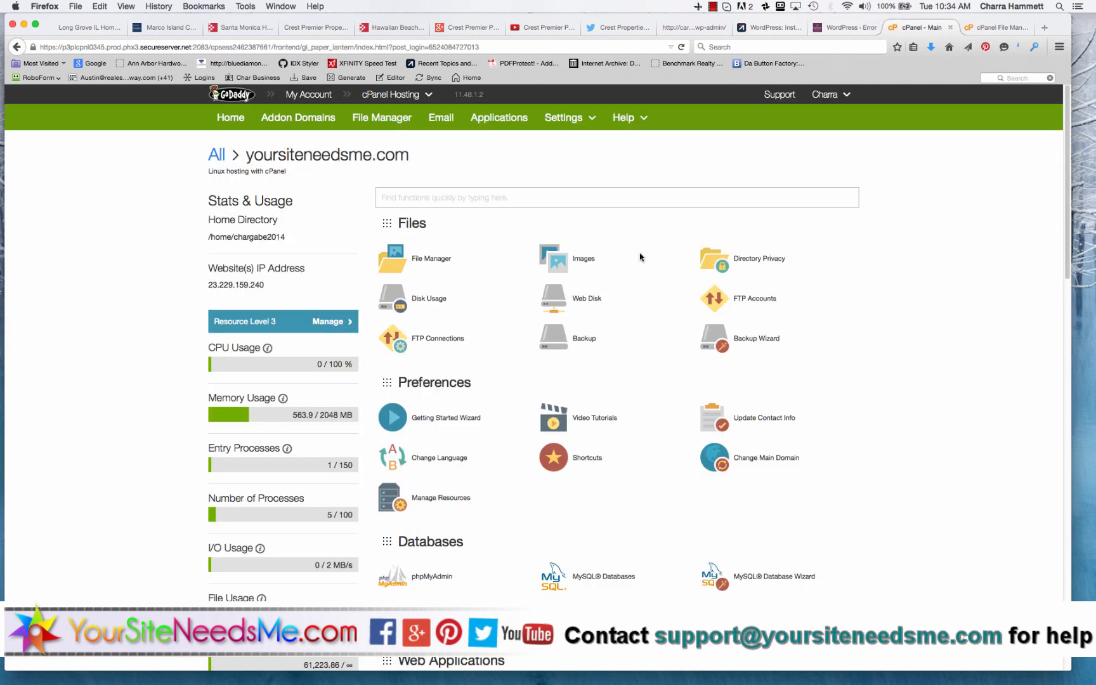
pyautogui.moveTo(430, 259)
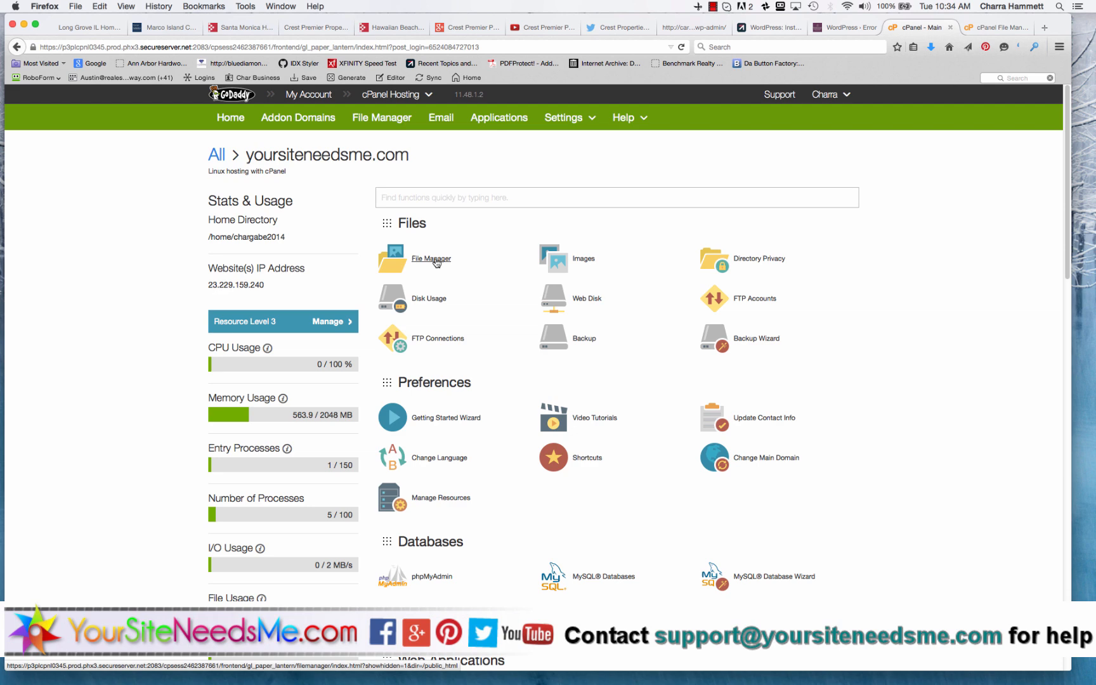
pyautogui.click(430, 258)
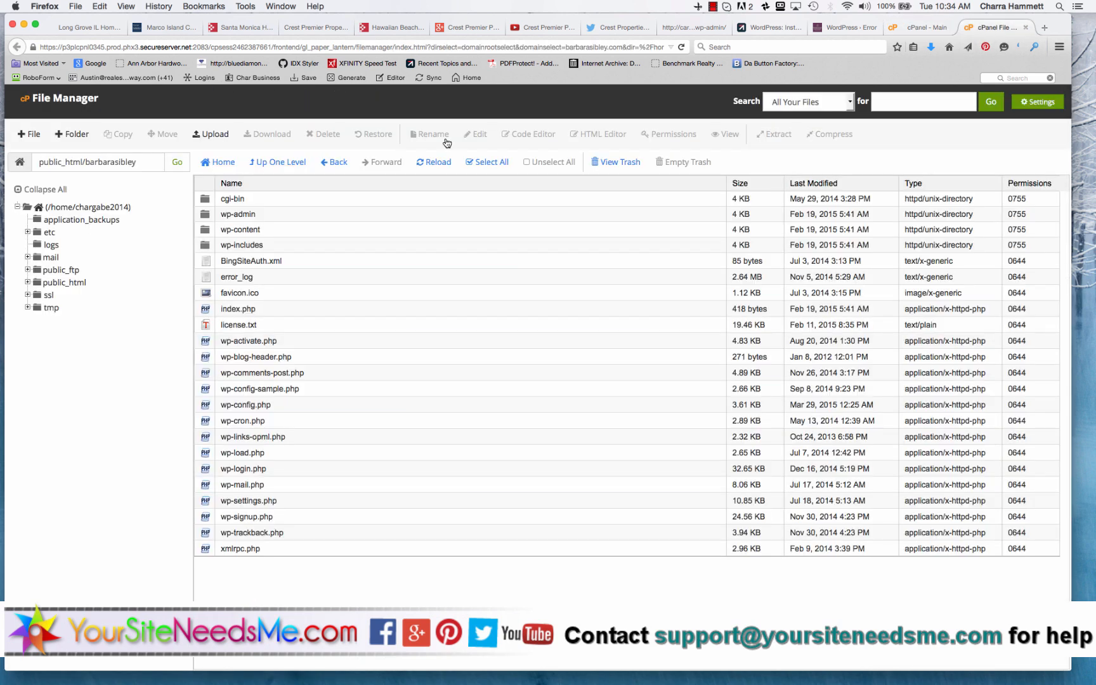
pyautogui.moveTo(279, 390)
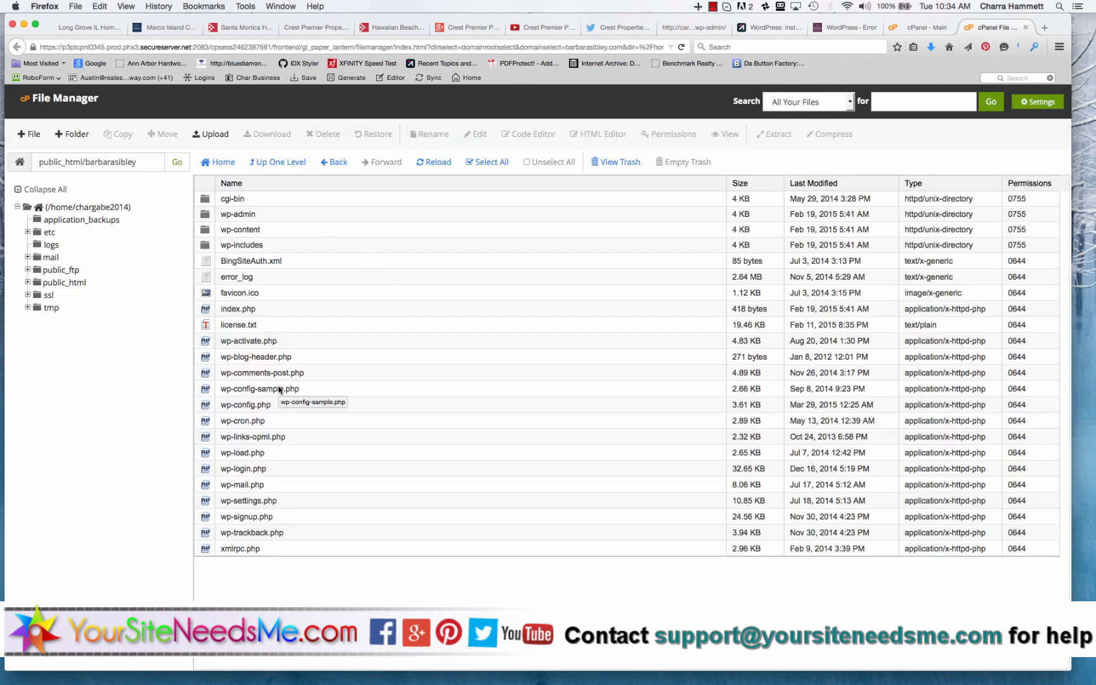
pyautogui.doubleClick(239, 229)
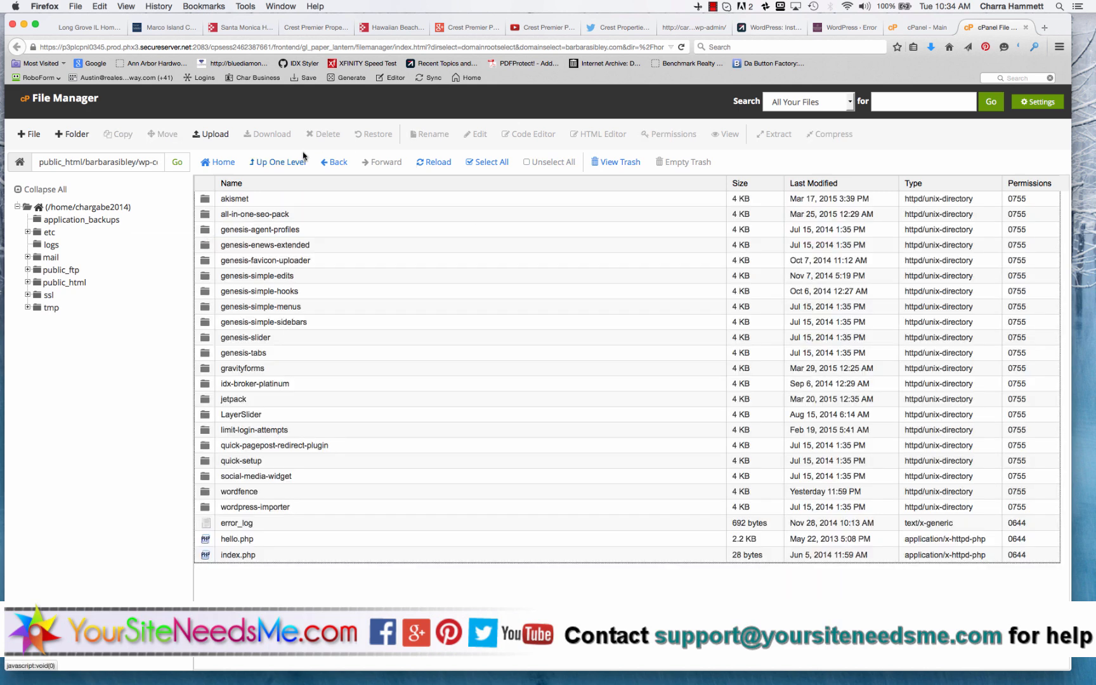
pyautogui.moveTo(194, 145)
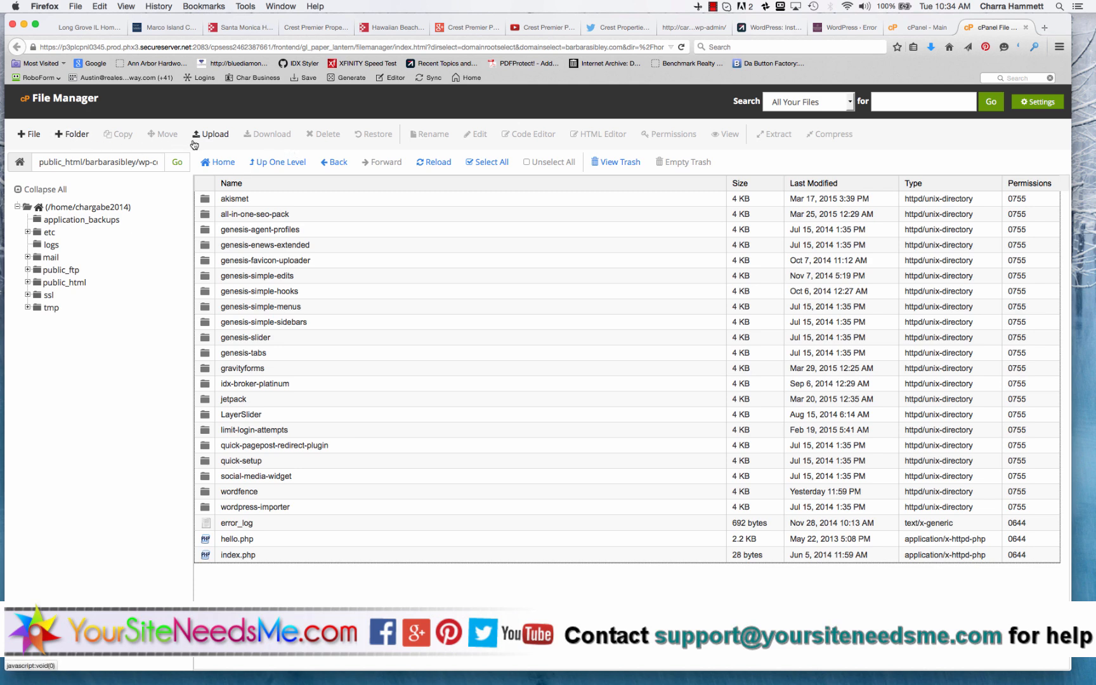
# Step: Upload updraftplus.2.9.63.zip from the saved Backup Plugins folder into wp-content/plugins
pyautogui.click(216, 133)
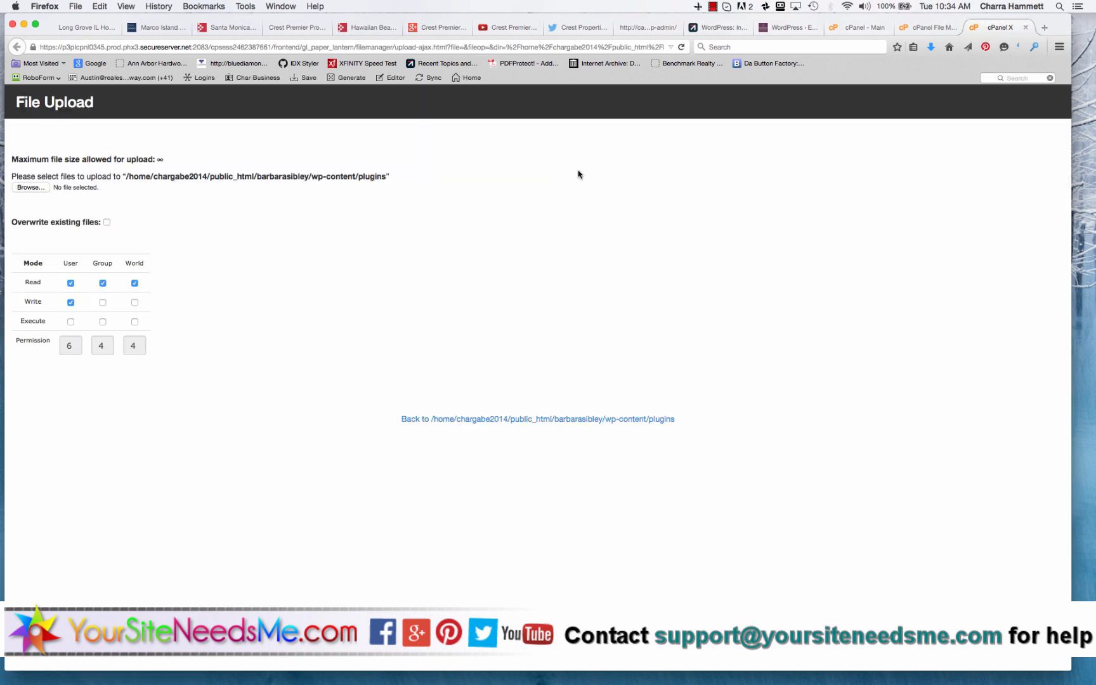
pyautogui.click(31, 187)
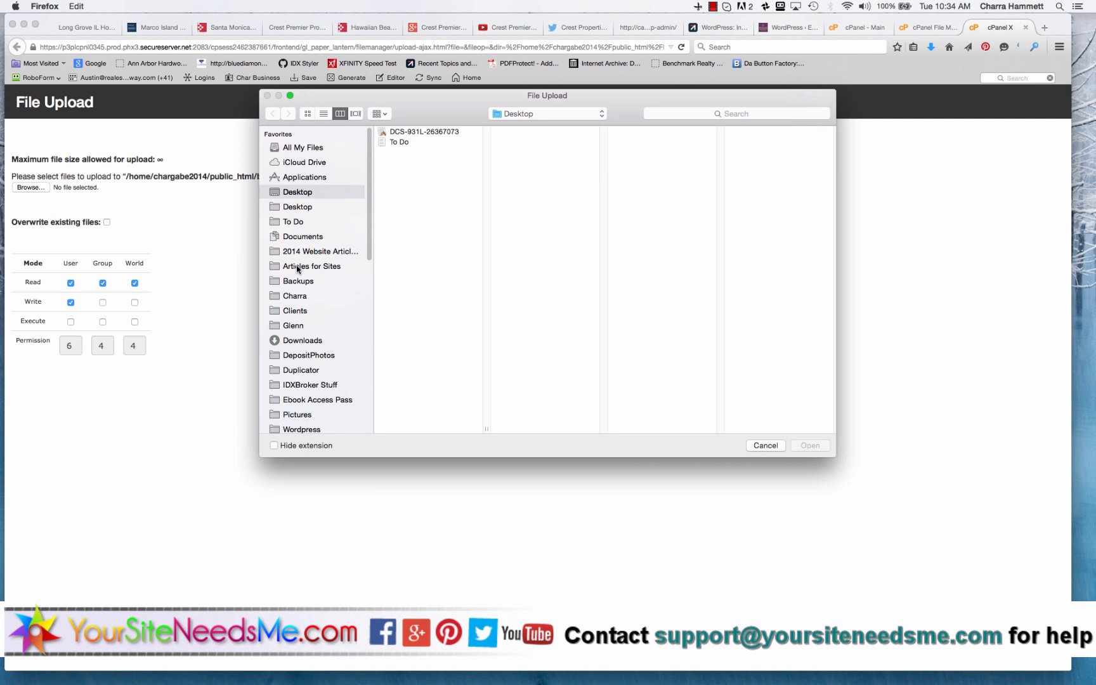
pyautogui.moveTo(311, 343)
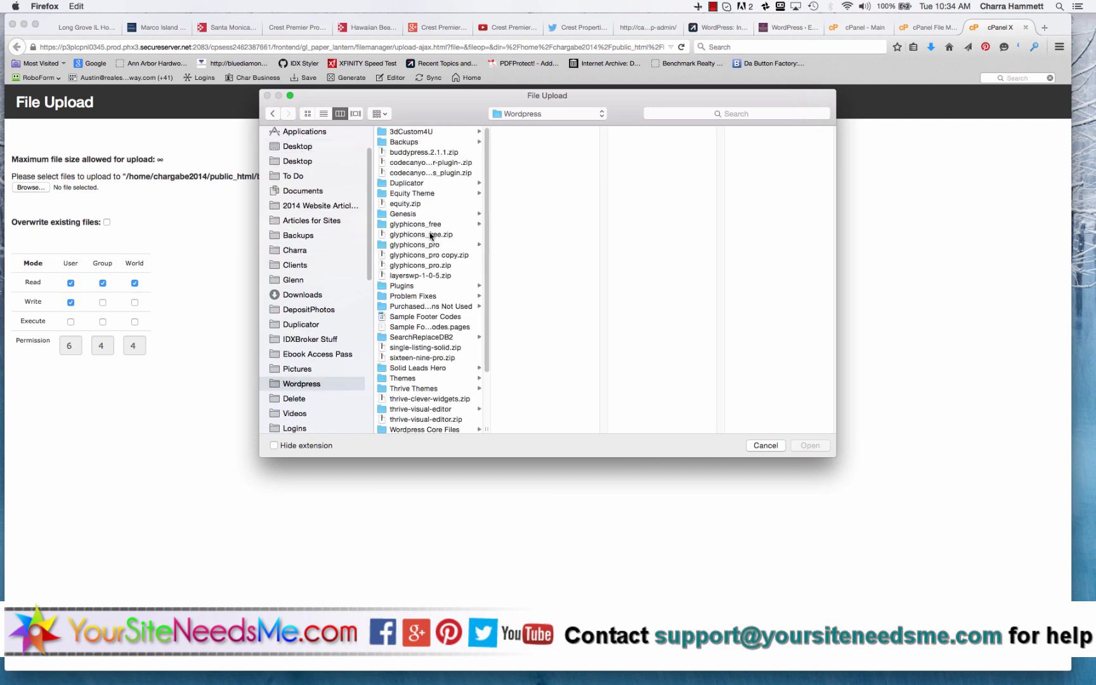
pyautogui.click(402, 286)
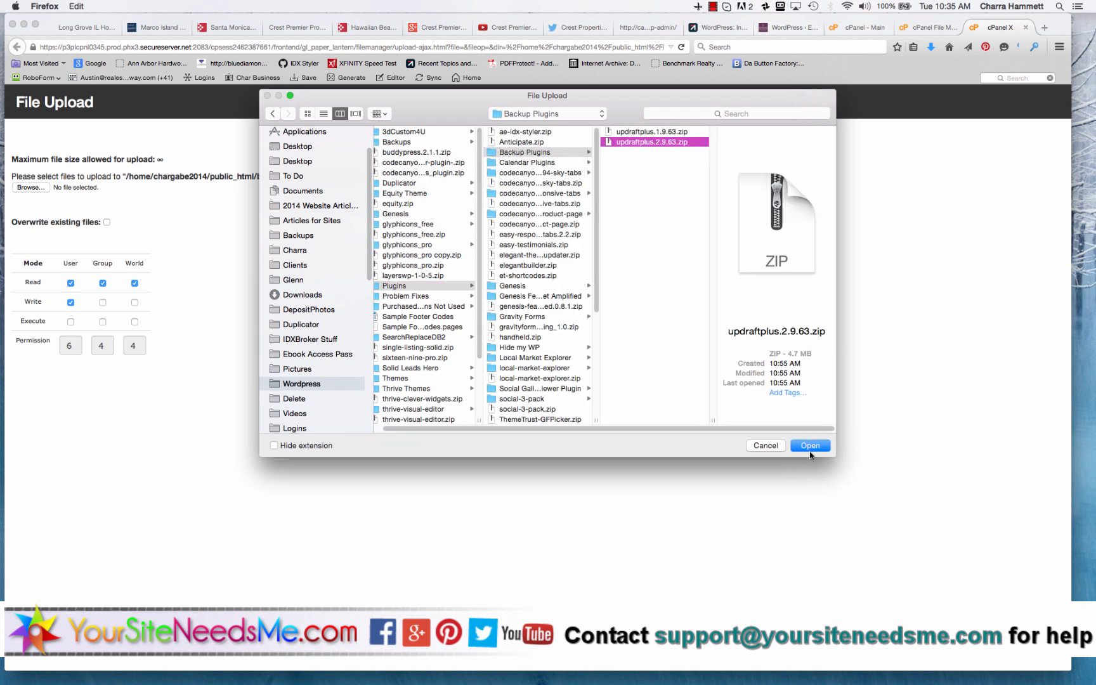
pyautogui.click(809, 445)
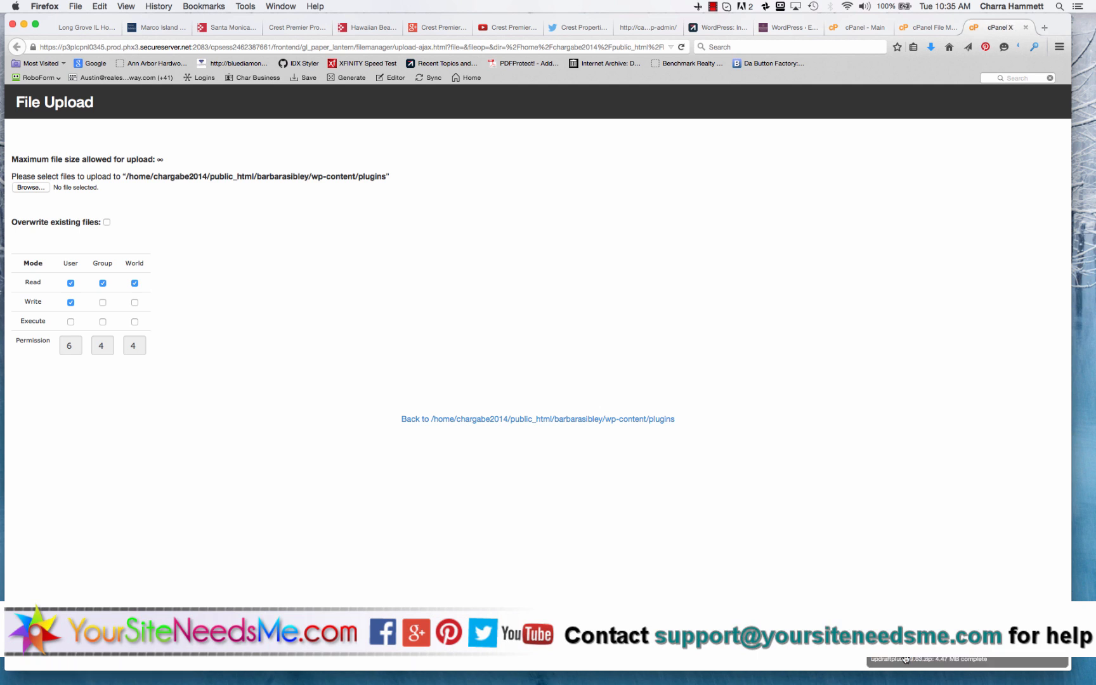
pyautogui.moveTo(940, 226)
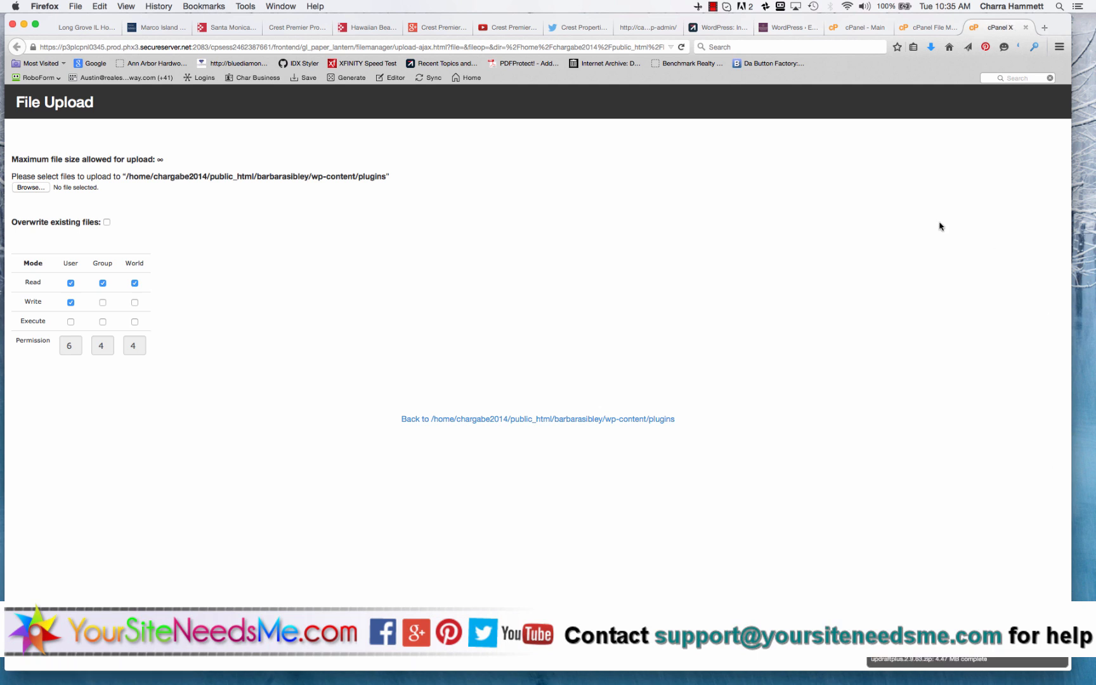
# Step: Extract updraftplus.2.9.63.zip in place, creating the updraftplus folder in plugins
pyautogui.click(537, 419)
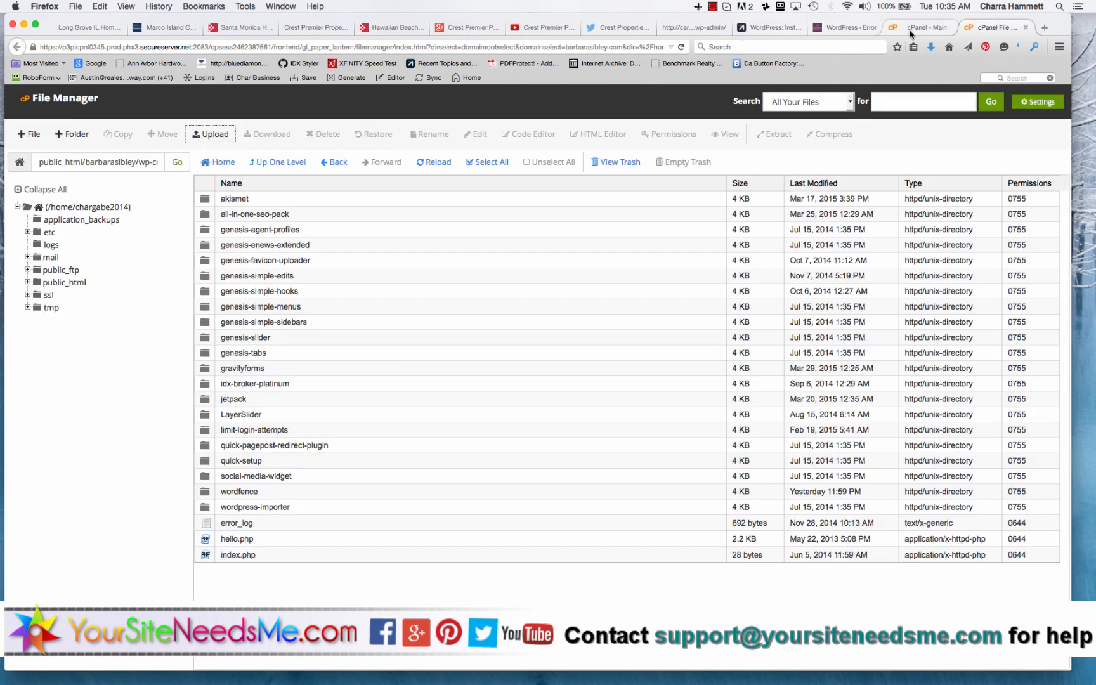
pyautogui.click(432, 161)
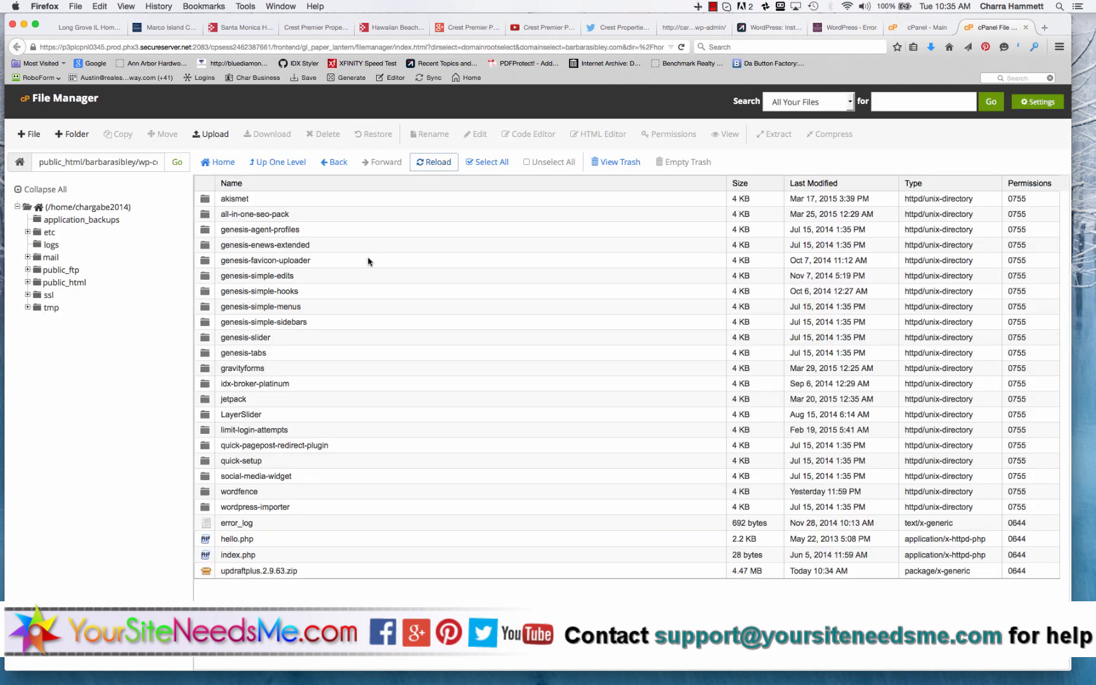
pyautogui.click(259, 571)
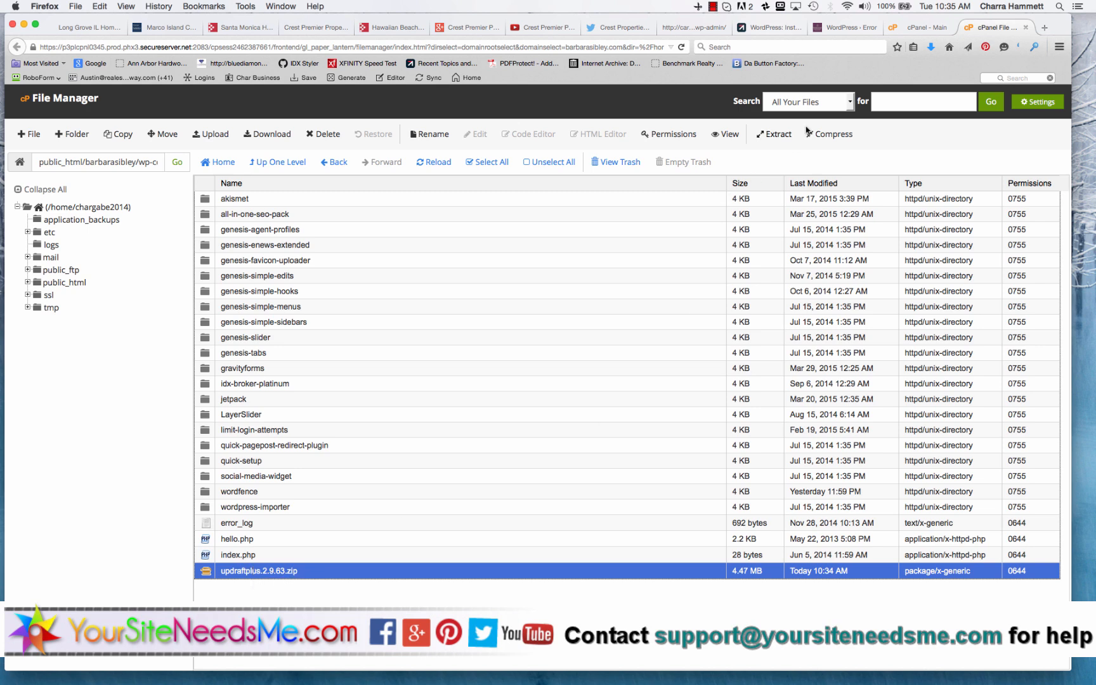
pyautogui.click(778, 133)
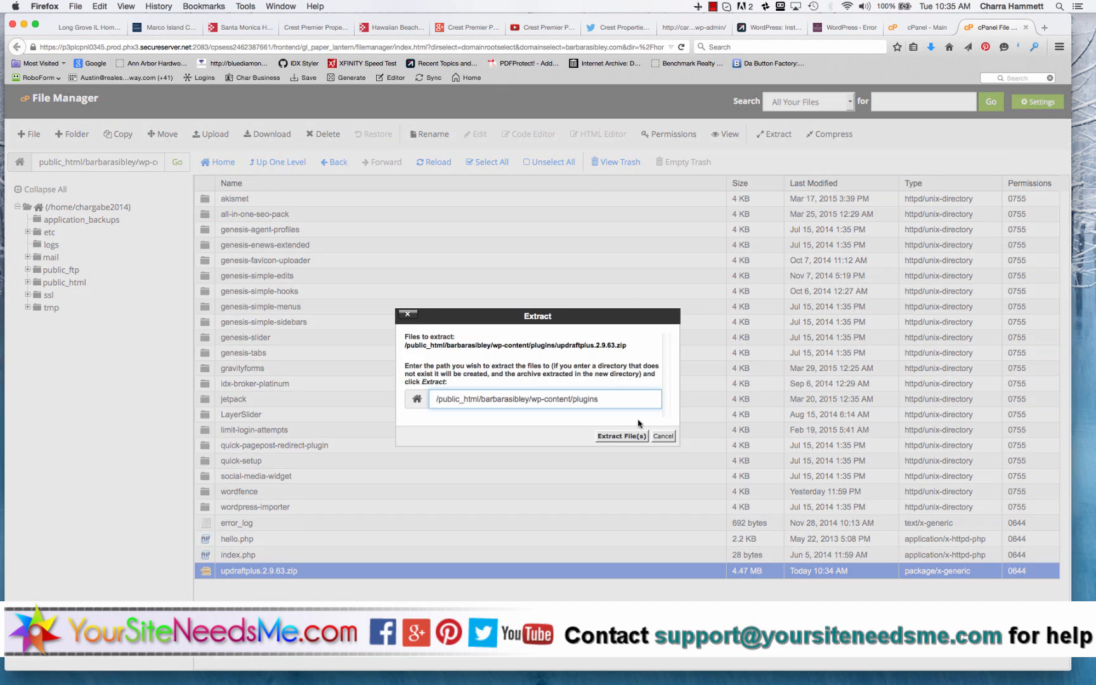
pyautogui.click(621, 435)
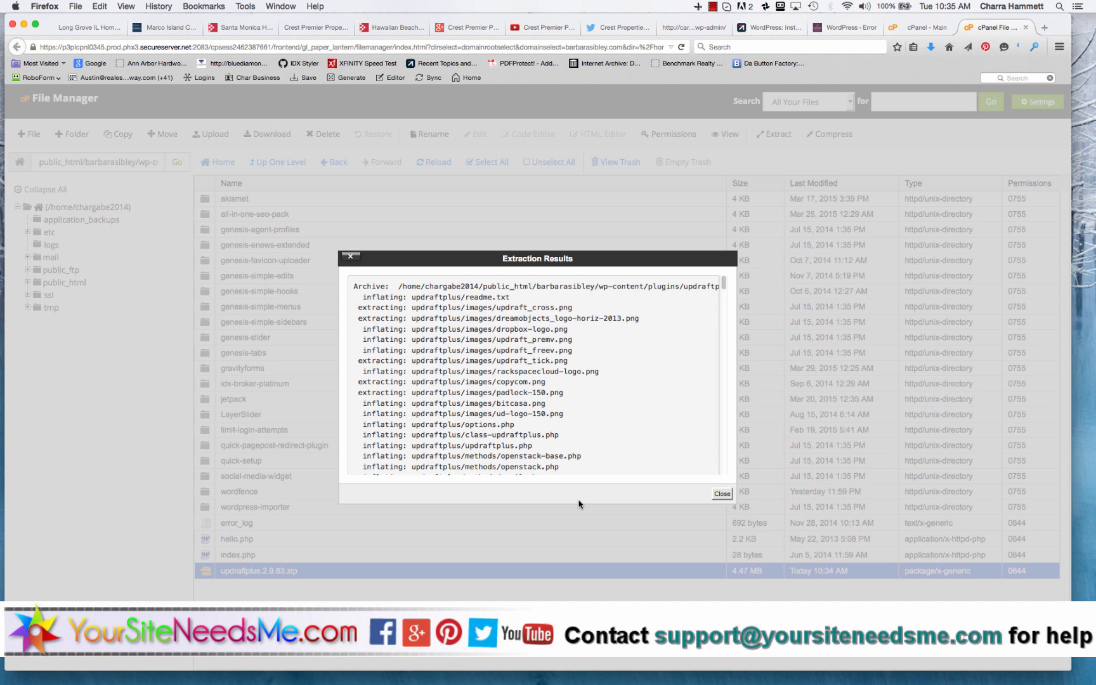
pyautogui.moveTo(722, 494)
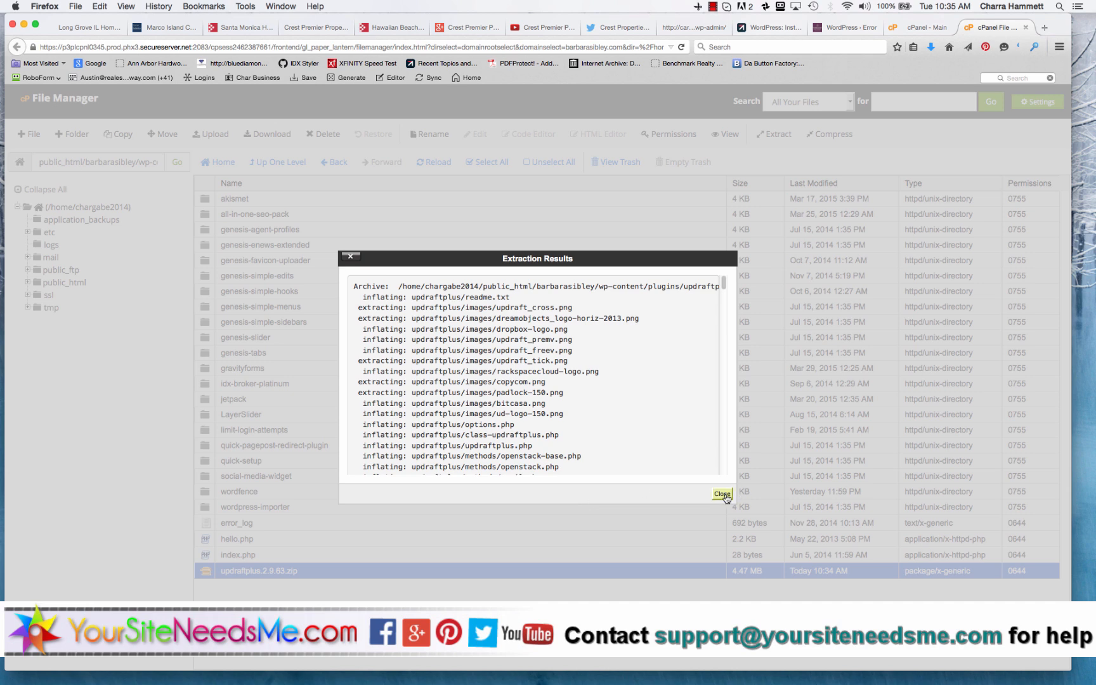
pyautogui.click(722, 493)
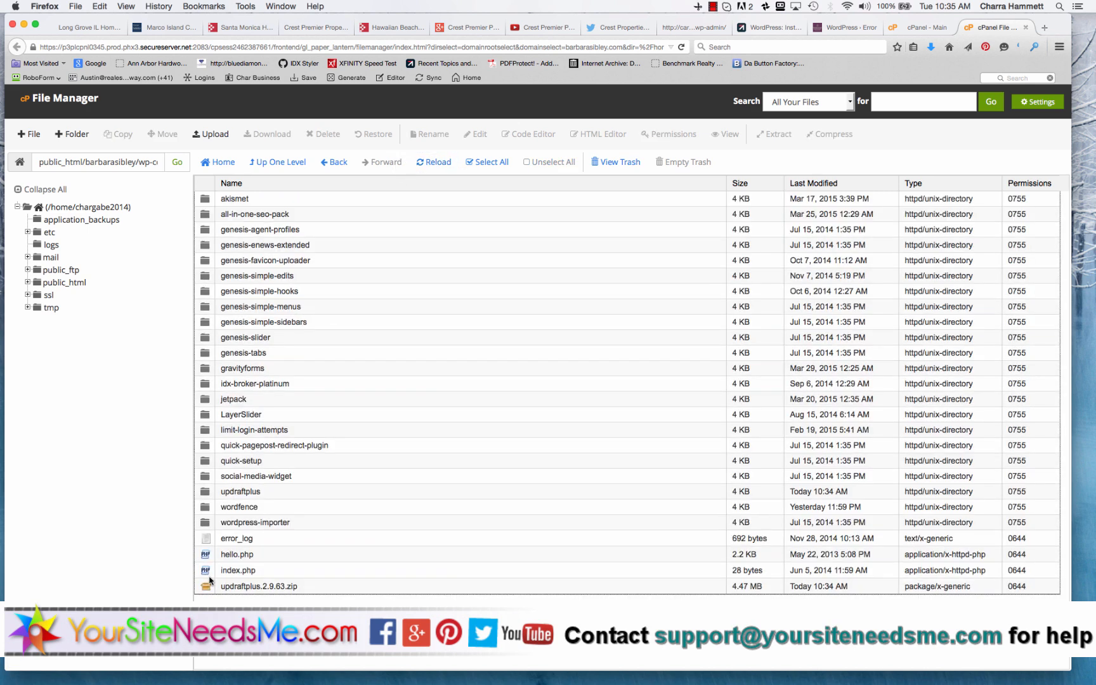
# Step: Move the leftover updraftplus.2.9.63.zip to the trash
pyautogui.click(259, 586)
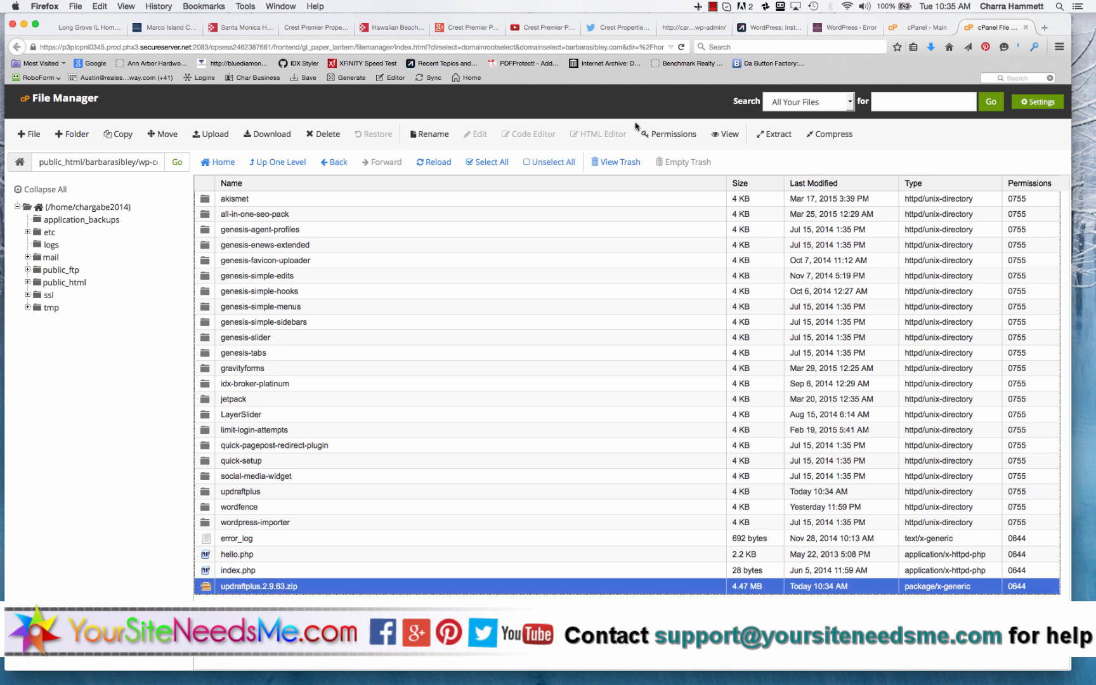
pyautogui.click(322, 133)
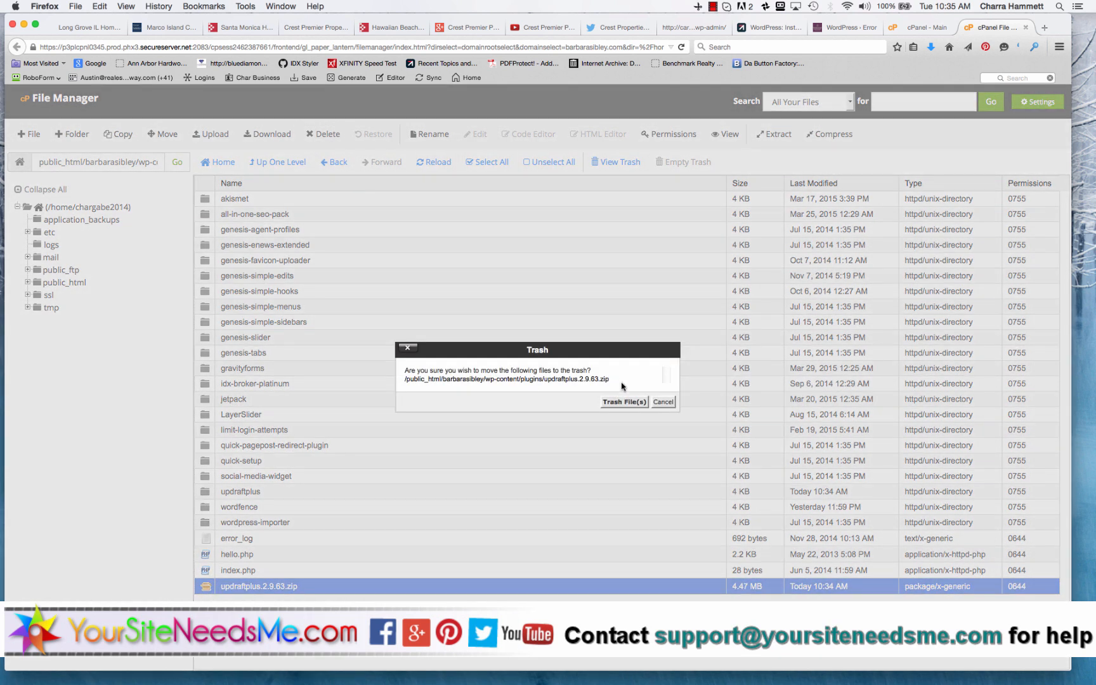
pyautogui.click(623, 402)
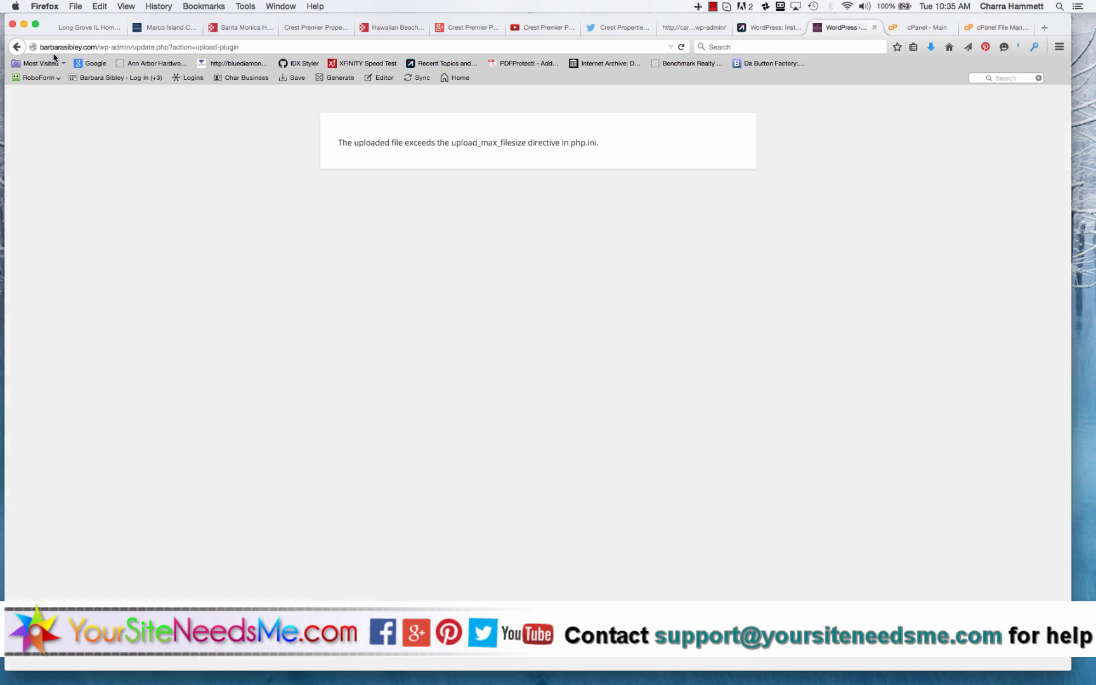
# Step: Activate UpdraftPlus - Backup/Restore from the WordPress Installed Plugins list
pyautogui.click(17, 46)
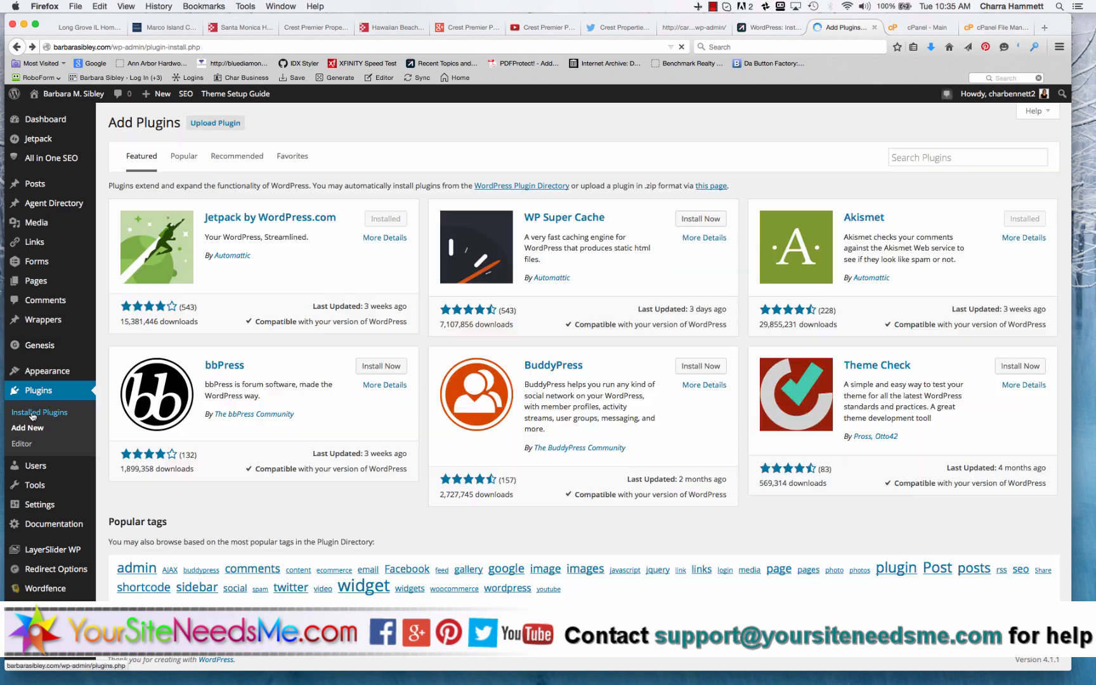
pyautogui.click(39, 412)
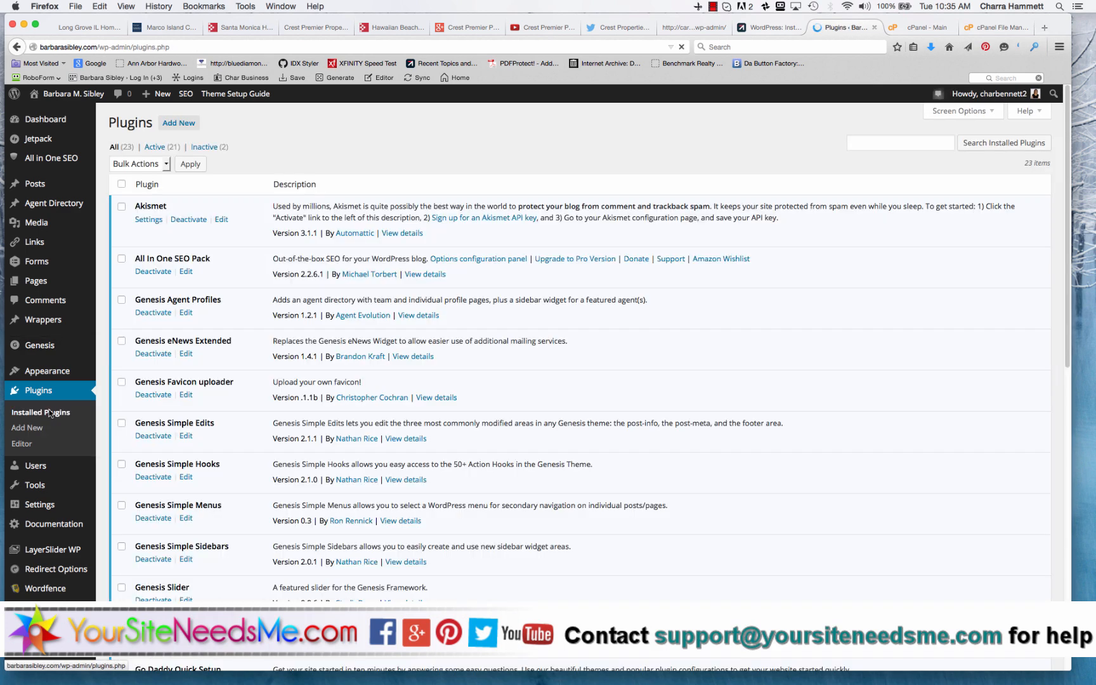
pyautogui.scroll(-3)
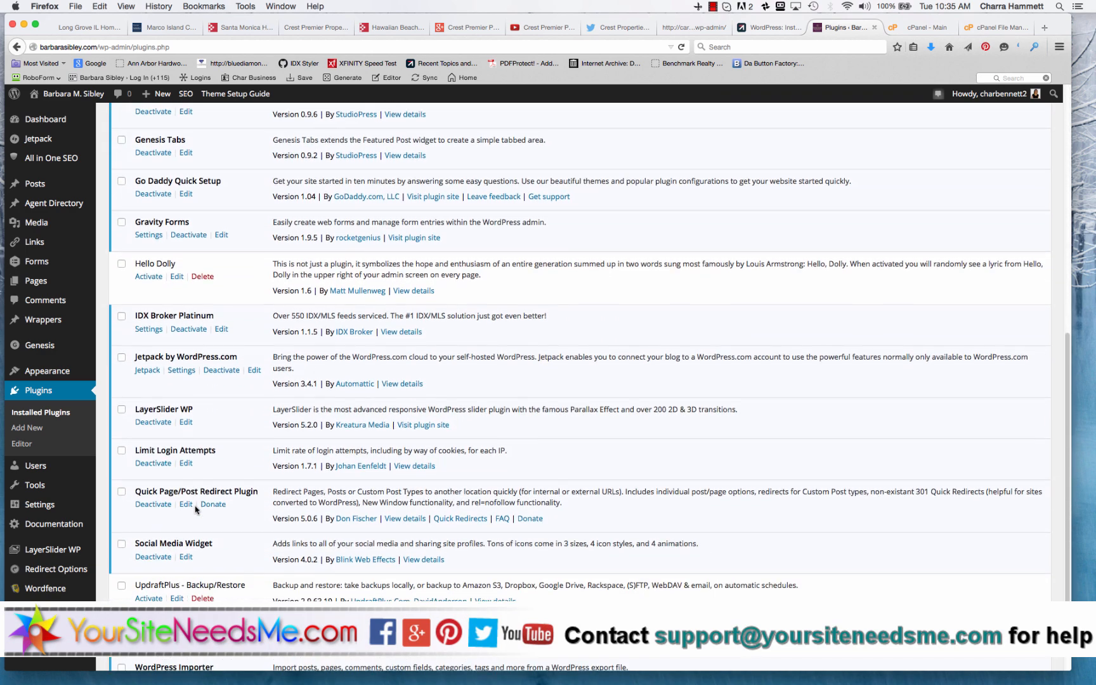
pyautogui.scroll(-3)
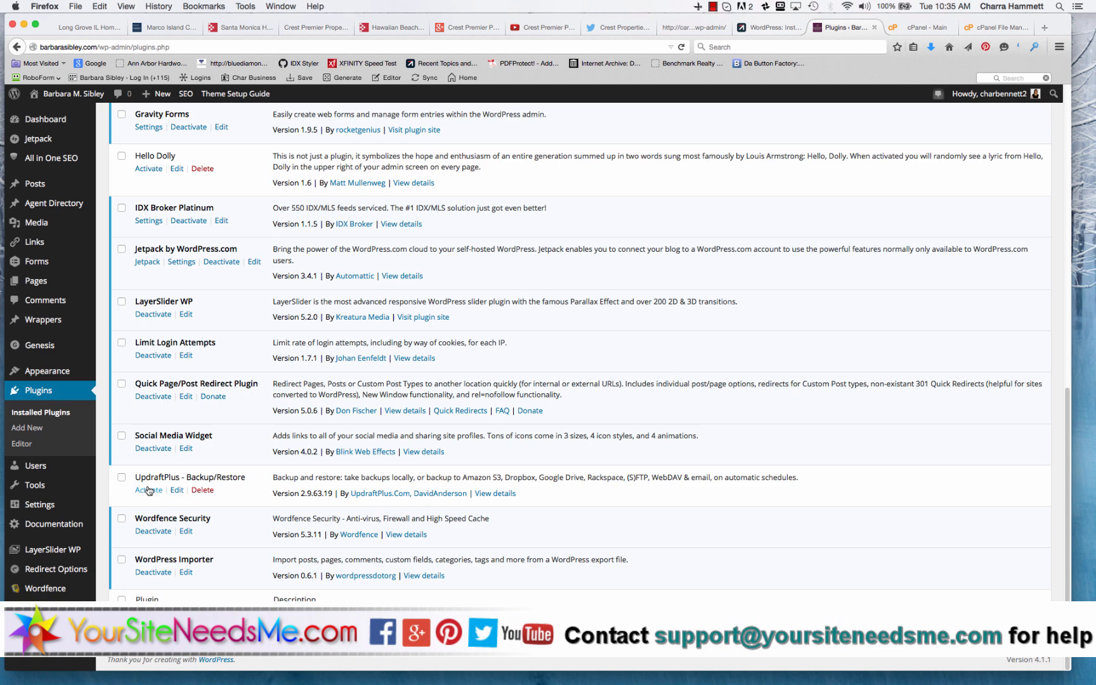
pyautogui.click(148, 489)
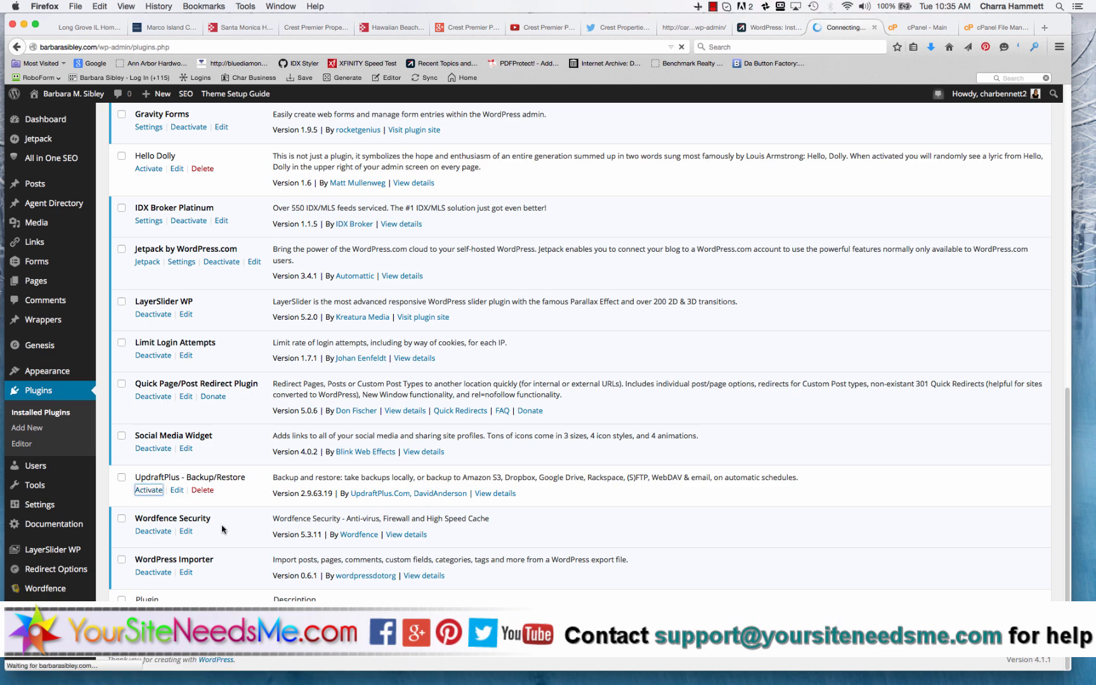
pyautogui.click(147, 490)
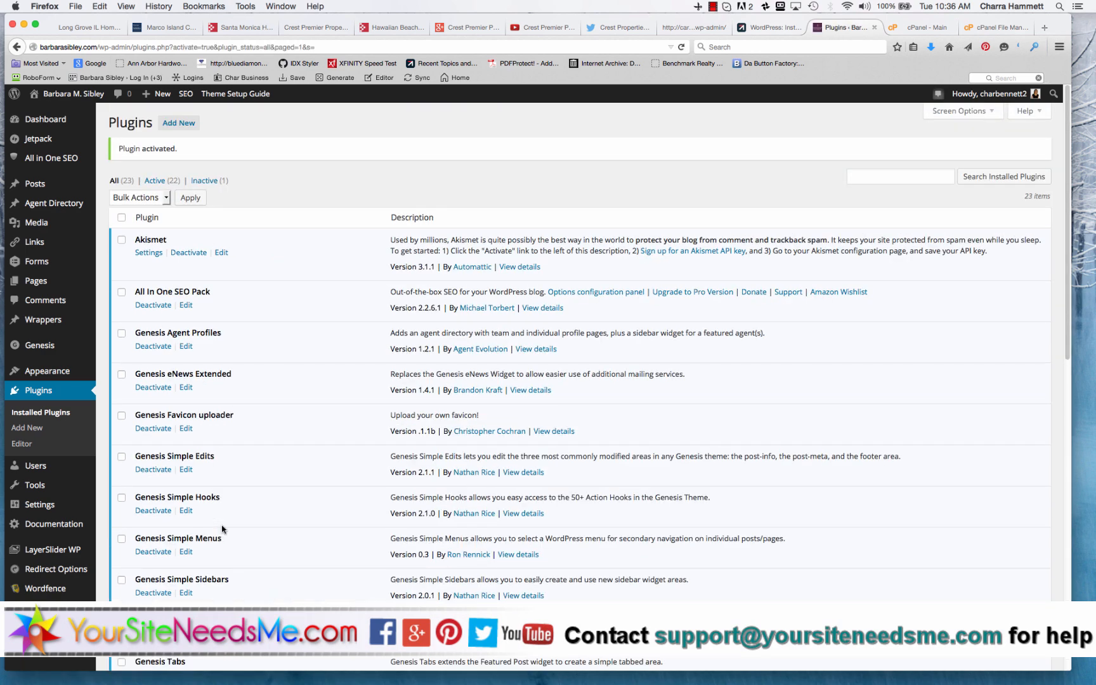
pyautogui.scroll(-3)
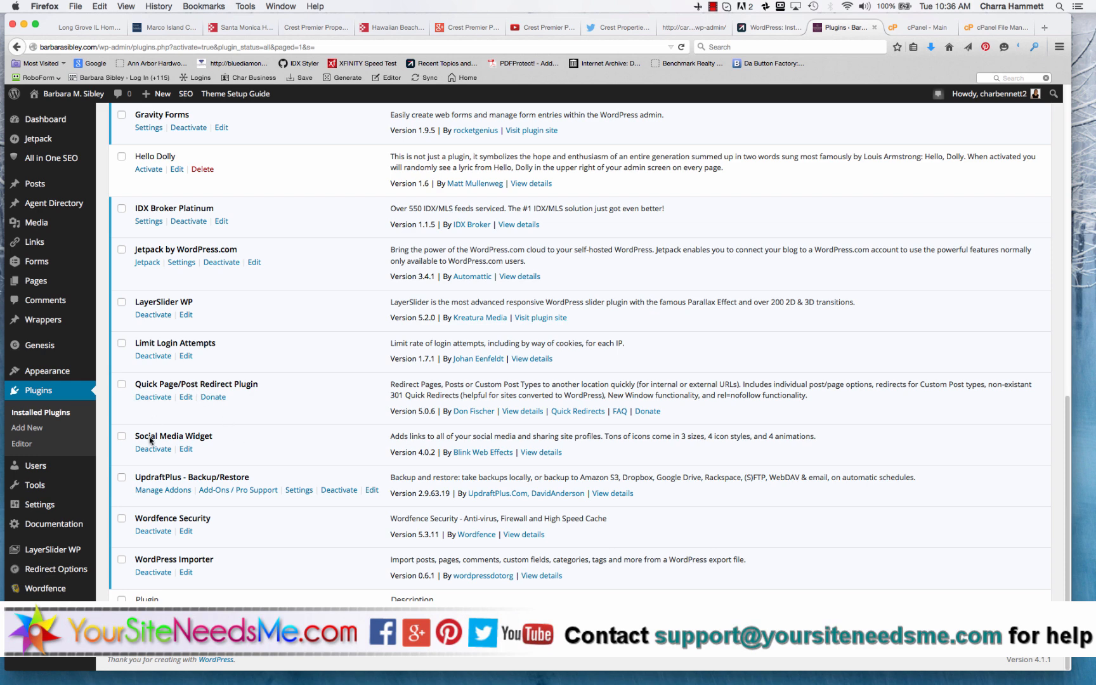
pyautogui.moveTo(178, 475)
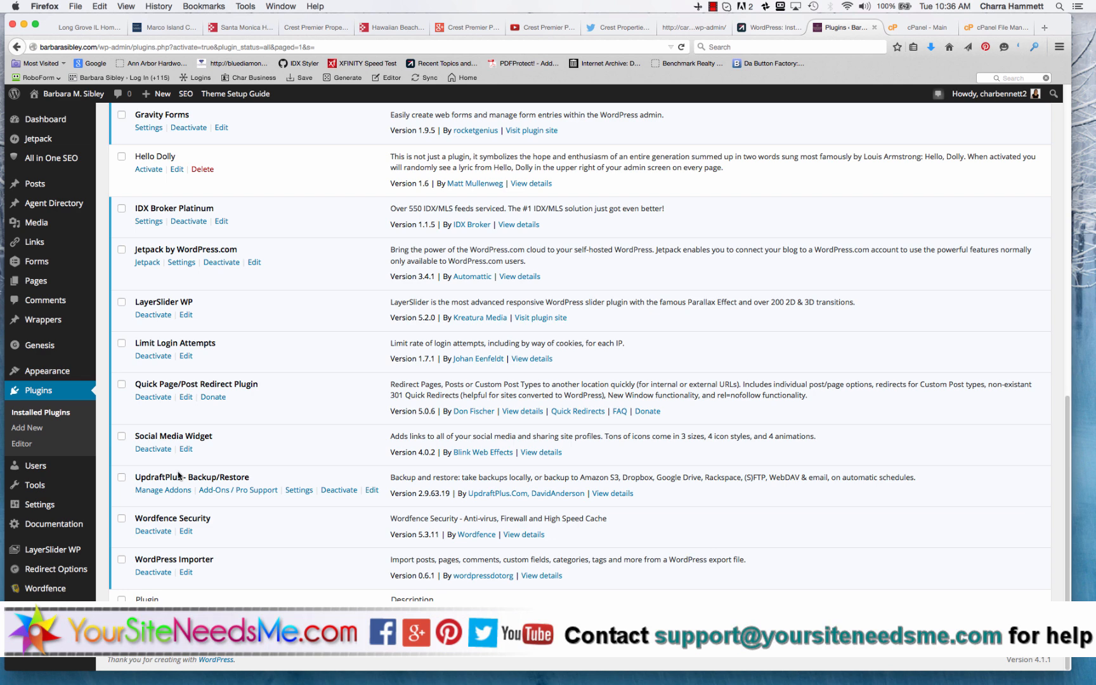
pyautogui.moveTo(276, 434)
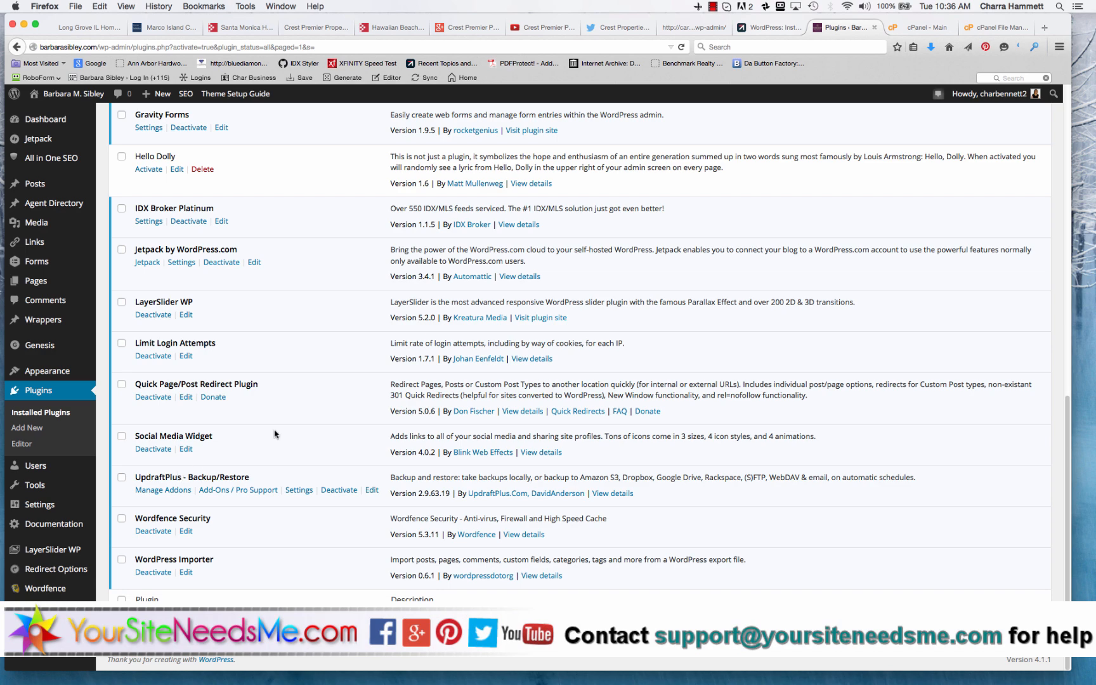